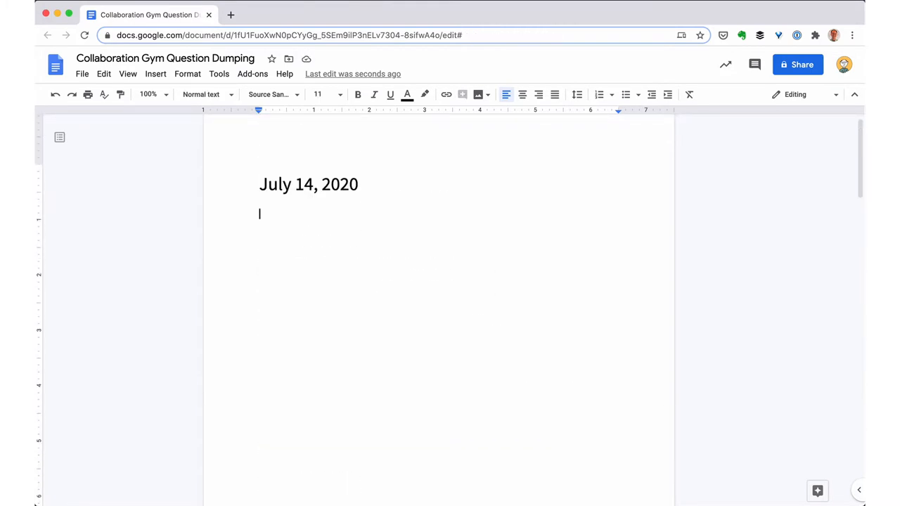
Step: List questions on the problem being solved, who has it, current solutions, and understanding 'Collaboration Gym'
{"action": "type", "text": "What is the problem I'm trying to solve?"}
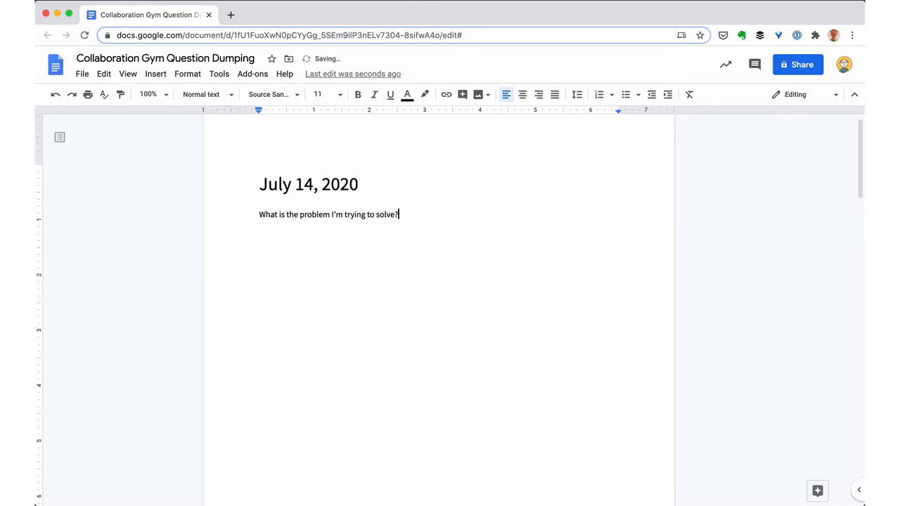
{"action": "type", "text": "Who has this problem?"}
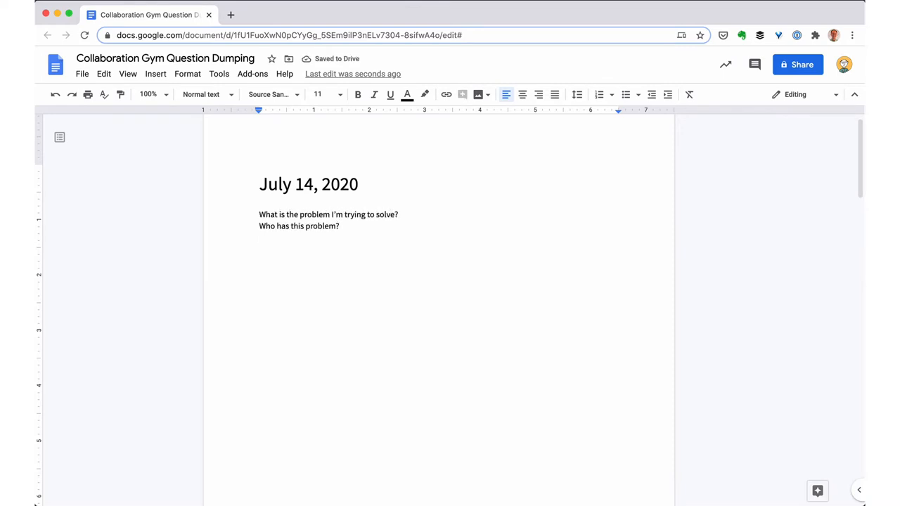
{"action": "type", "text": "What are they currently doing to try to solve this problem?"}
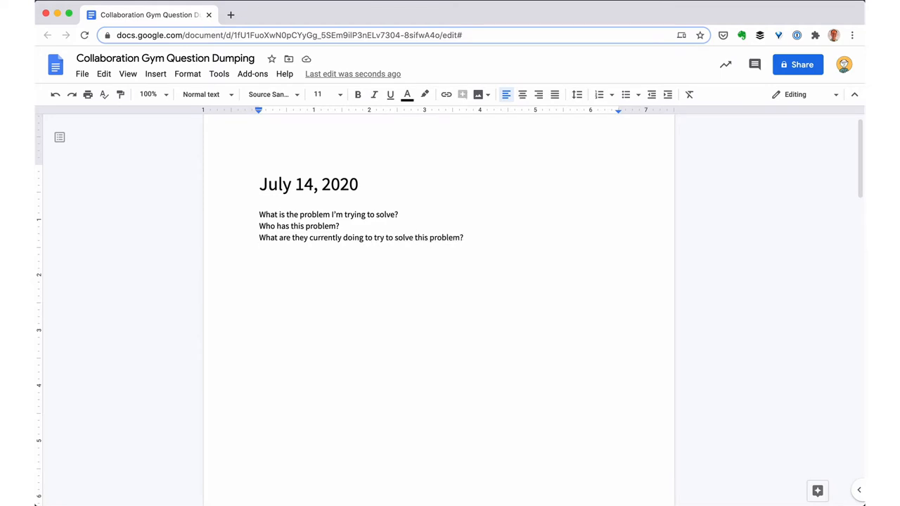
{"action": "type", "text": "Will they understand what a \"Collaboration Gym\" or \"collaor"}
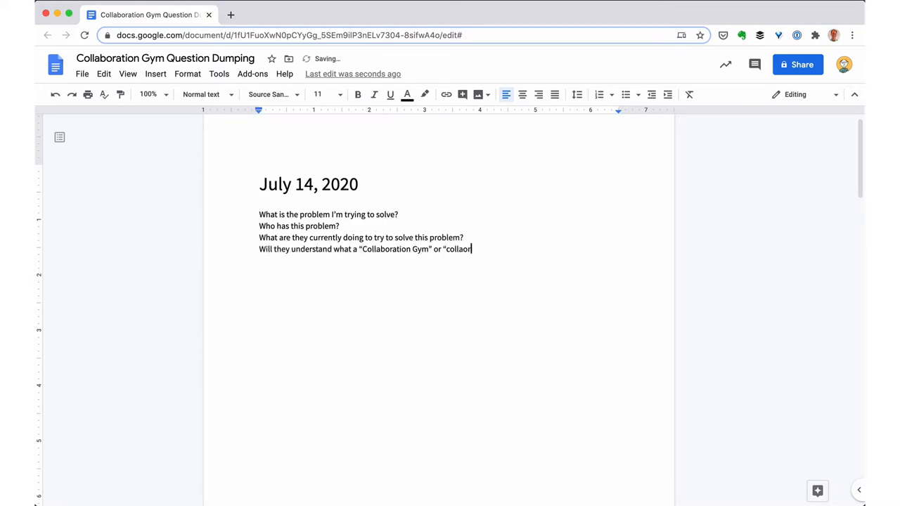
{"action": "type", "text": "ation workout\" is?"}
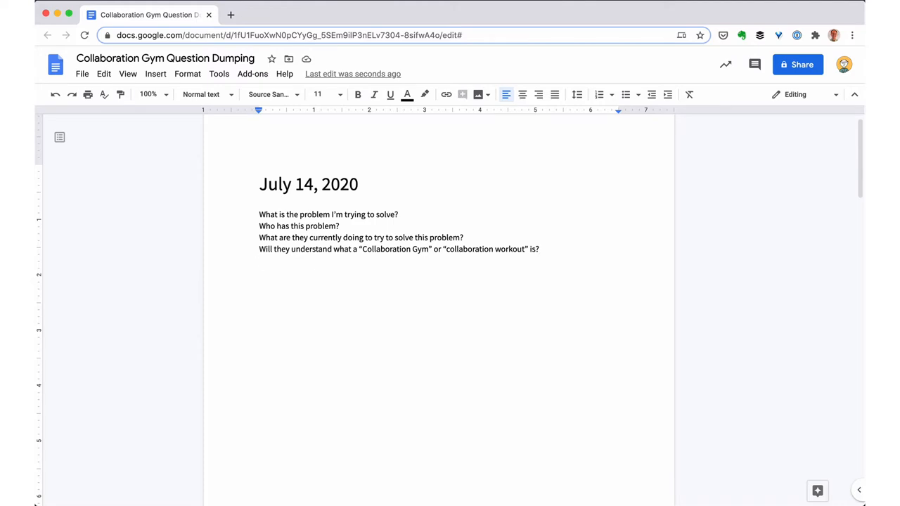
Step: Add questions on enrolling in workouts without the community piece and how a cohort model is structured
{"action": "type", "text": "Will they want to subc"}
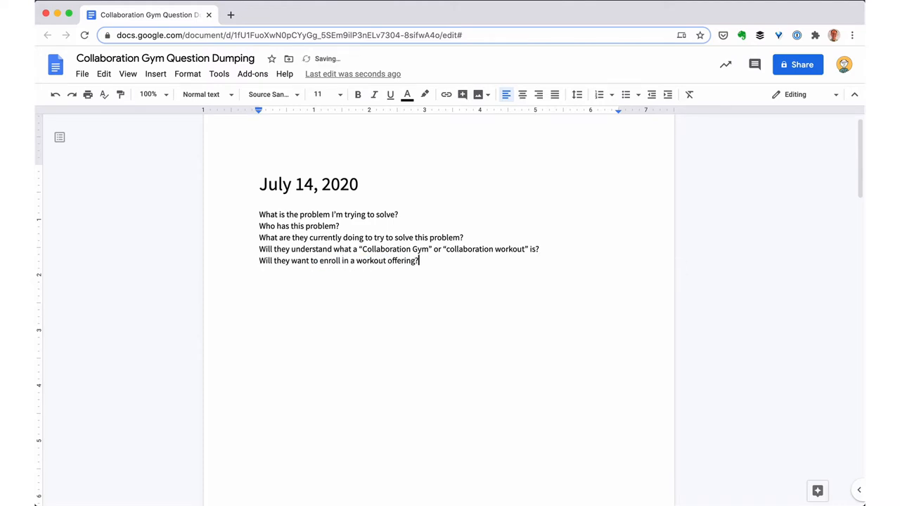
{"action": "type", "text": "When will"}
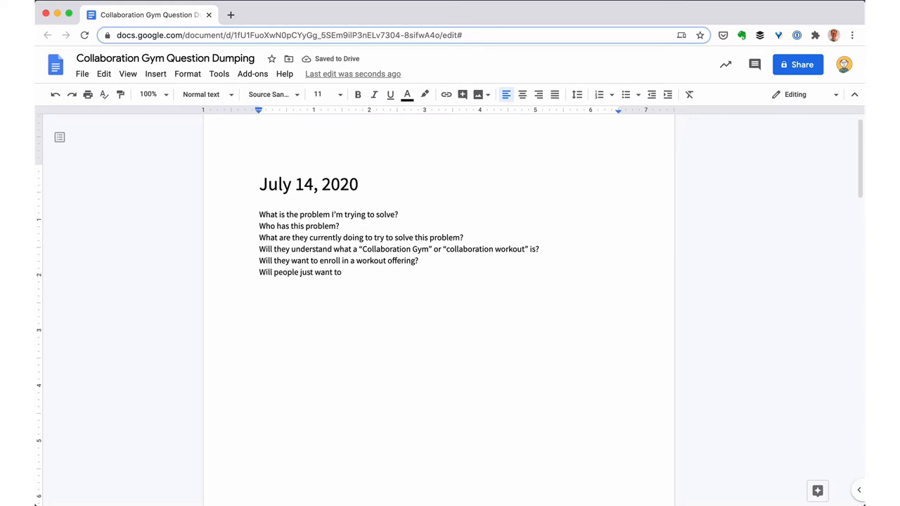
{"action": "type", "text": "enroll in the workouts (without the community"}
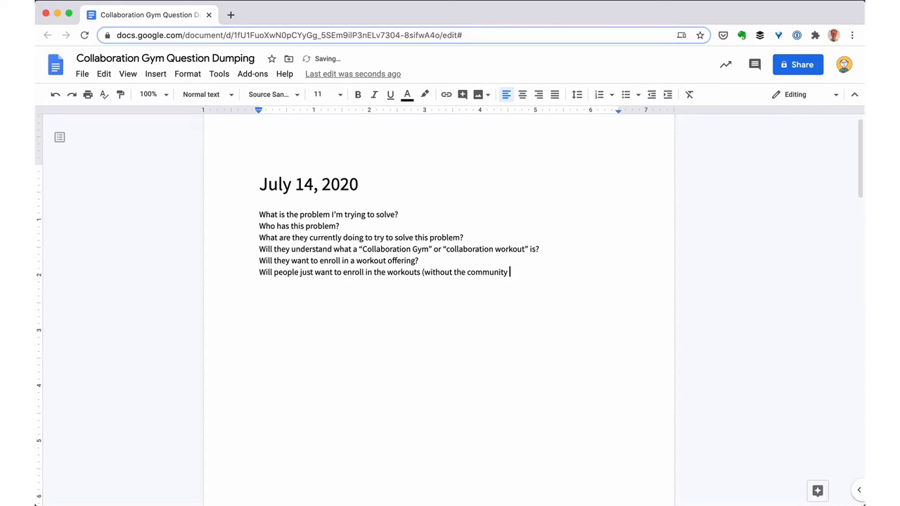
{"action": "type", "text": "piece)?"}
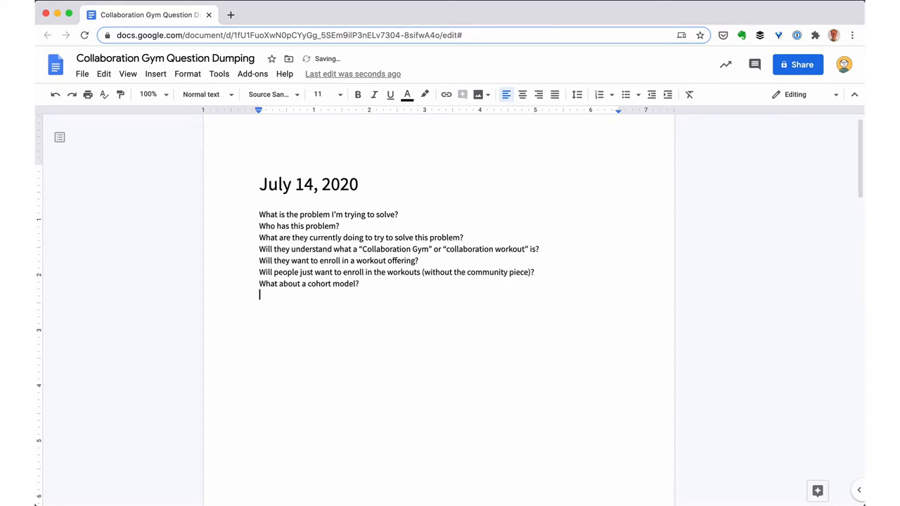
{"action": "type", "text": "How would a cohort model be structured?"}
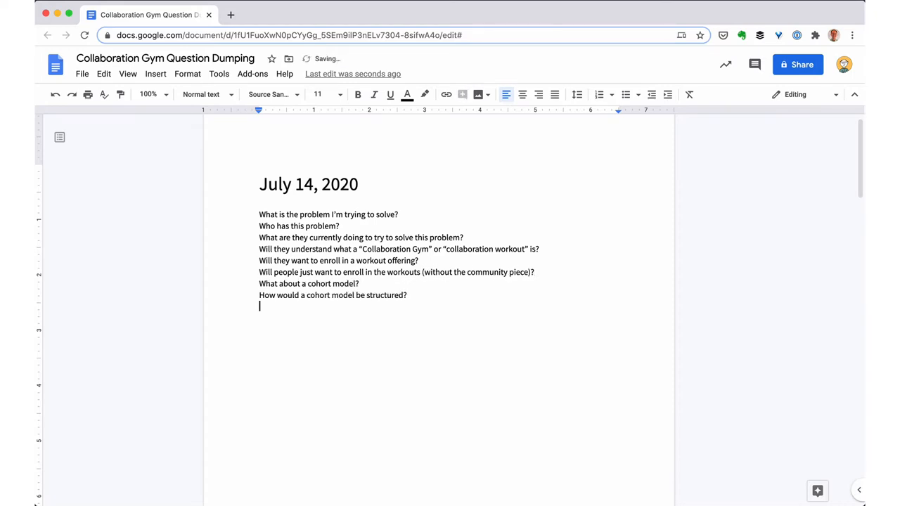
Step: Add questions on how to create a hybrid cohort / gym model and what it would look like
{"action": "type", "text": "What"}
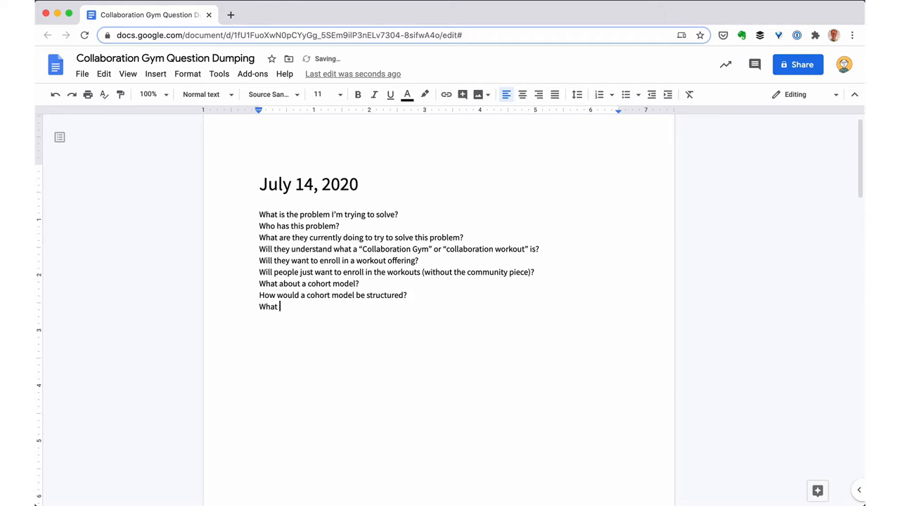
{"action": "type", "text": "How might I"}
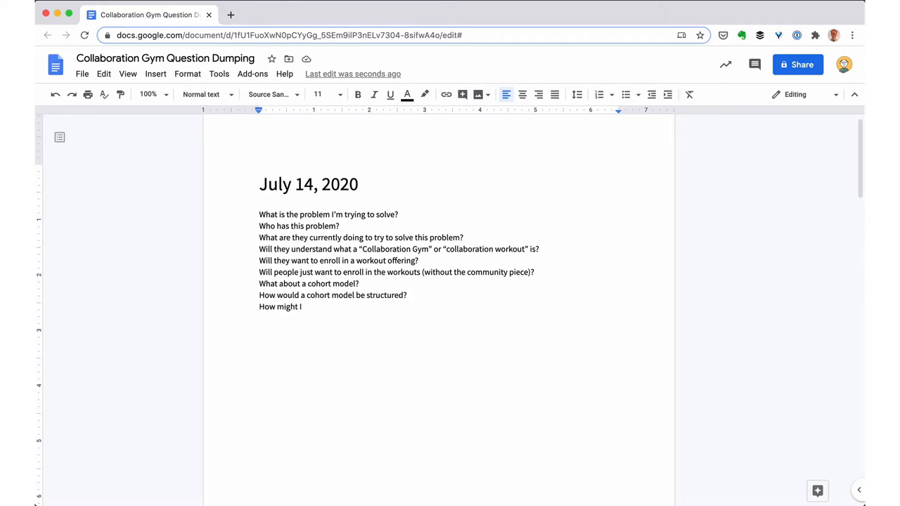
{"action": "type", "text": "create a hybrid cohort / gym model?"}
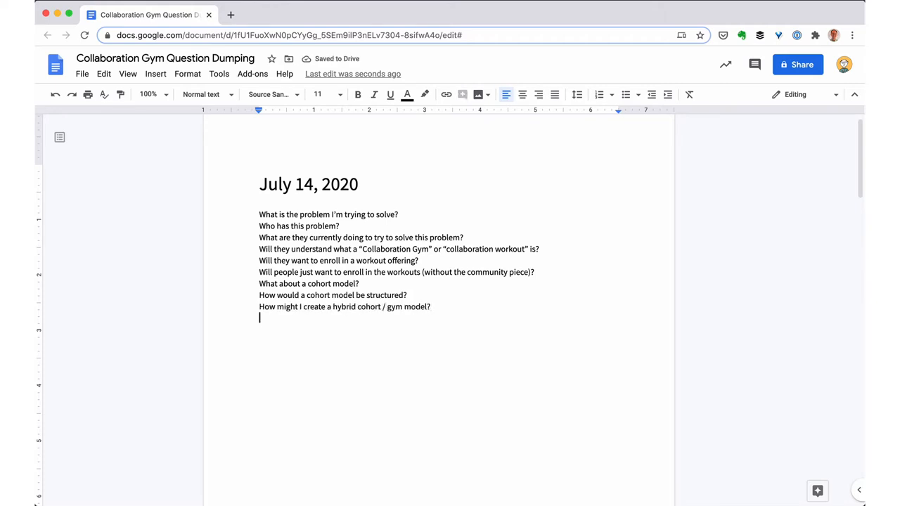
{"action": "type", "text": "What would a hybrid cohort / gym model look like?"}
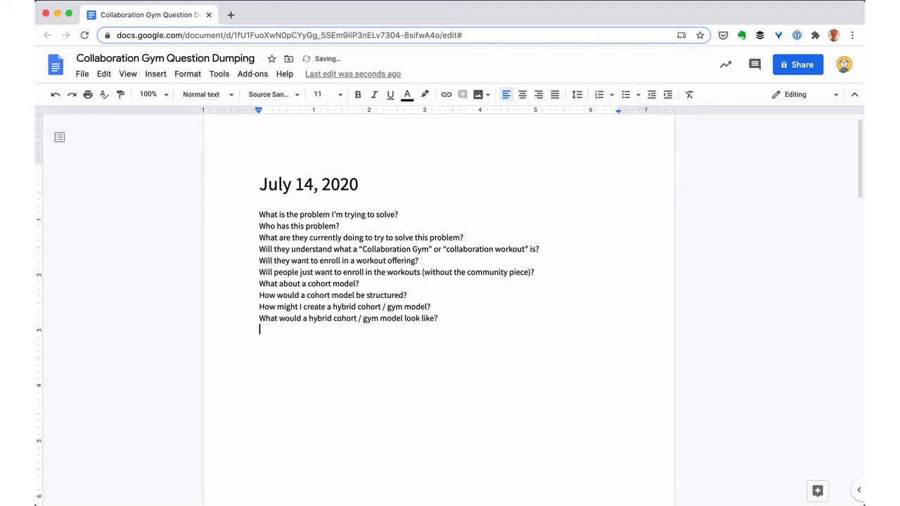
Step: Add questions on where to market the offering, the elevator pitch, and people doing it alone in six months
{"action": "type", "text": "Where shoul"}
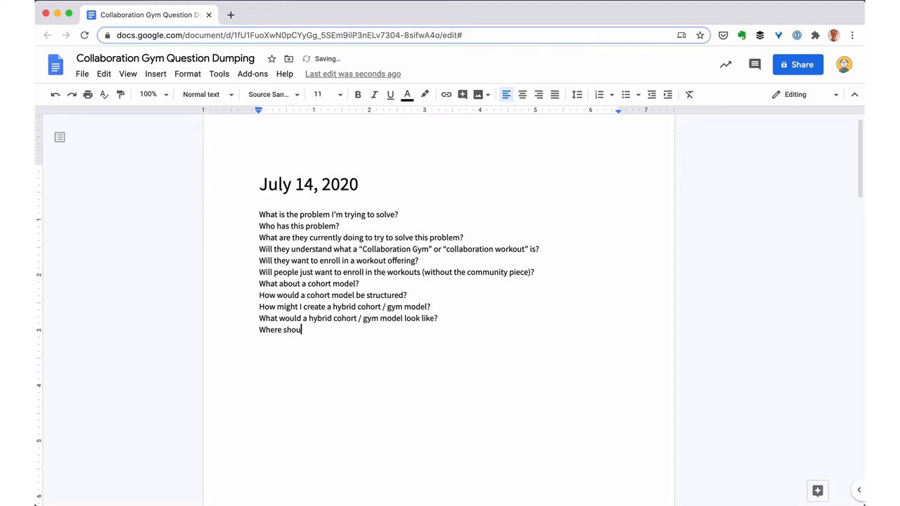
{"action": "type", "text": "ld I market this offering?"}
{"action": "type", "text": "How many folks should I expect to enroll?"}
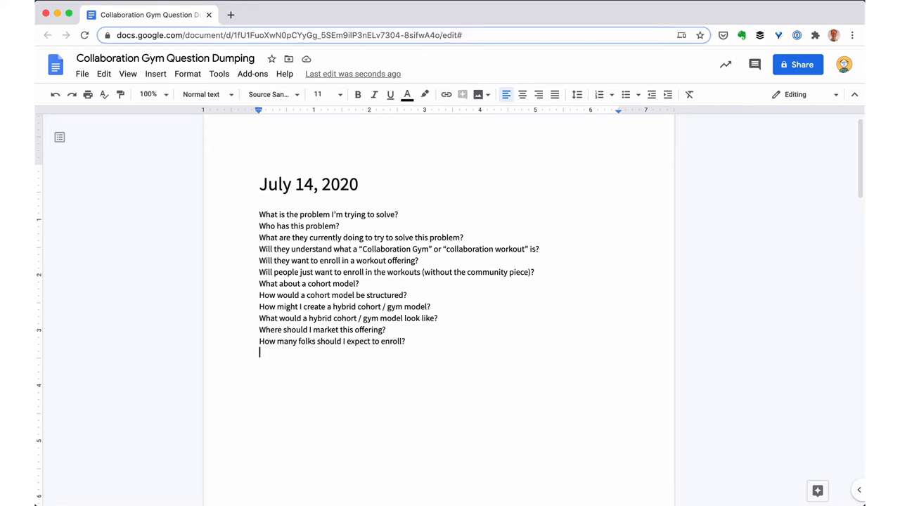
{"action": "type", "text": "What is my elevator pitch"}
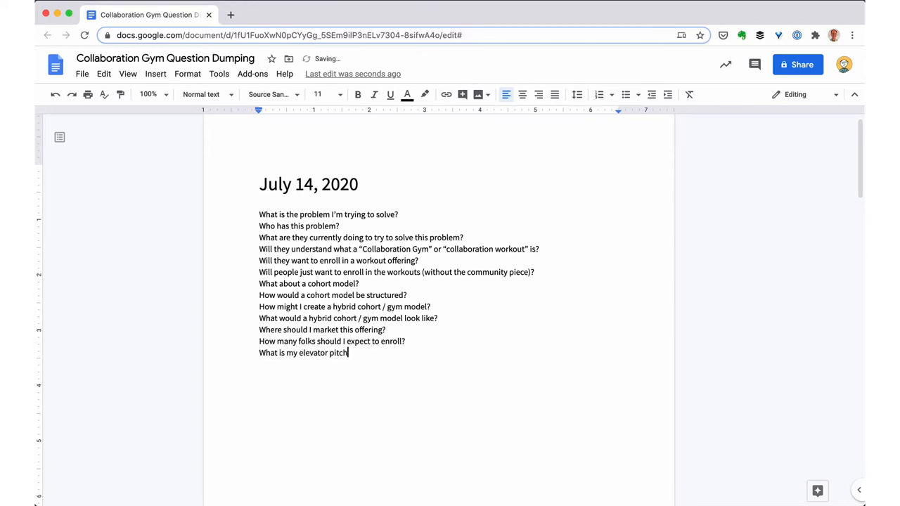
{"action": "type", "text": "for this program?"}
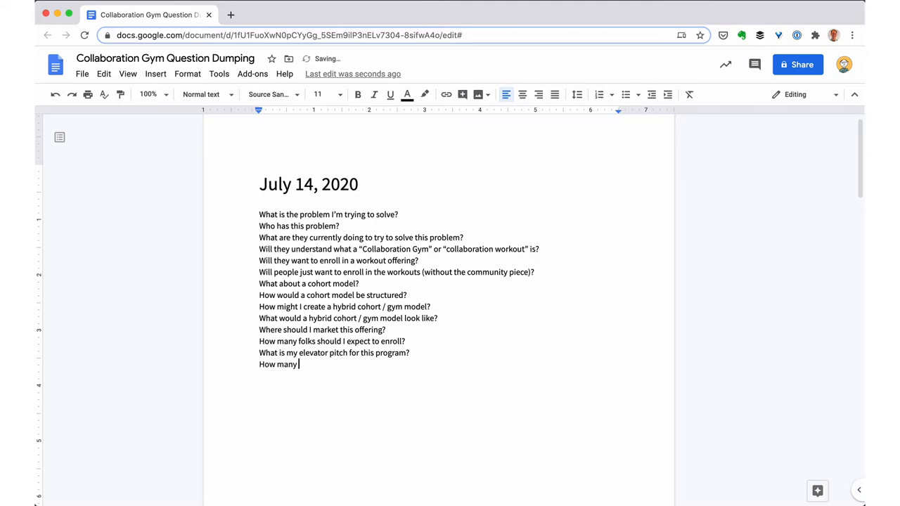
{"action": "type", "text": "people can I expect to do this program on their own"}
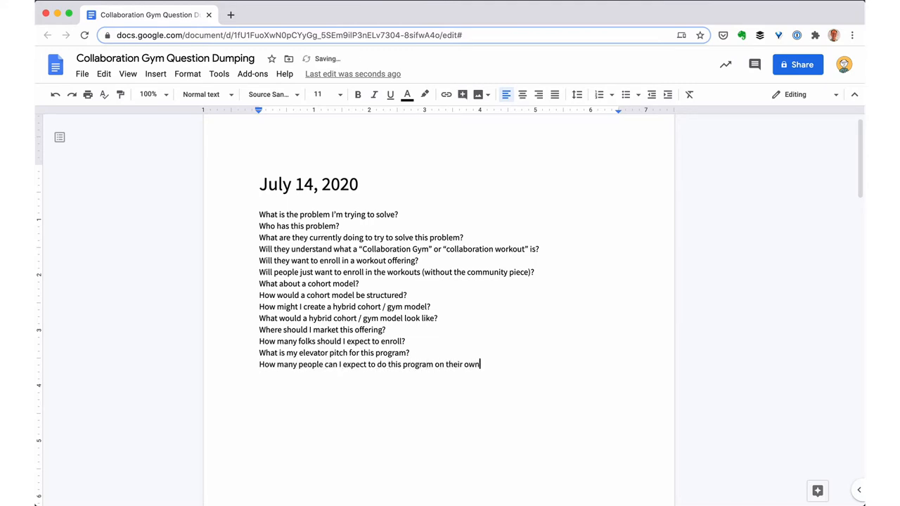
{"action": "type", "text": "in the first six months?"}
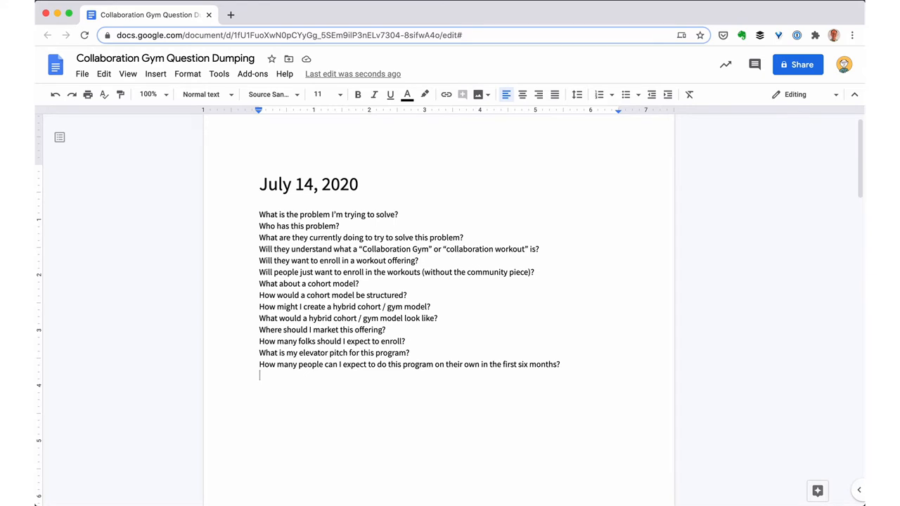
Step: Add questions on program length, multi-week sequencing, organizational clients, and organizational workouts vs the gym offering
{"action": "type", "text": "How long should the Staying Strategic program be?"}
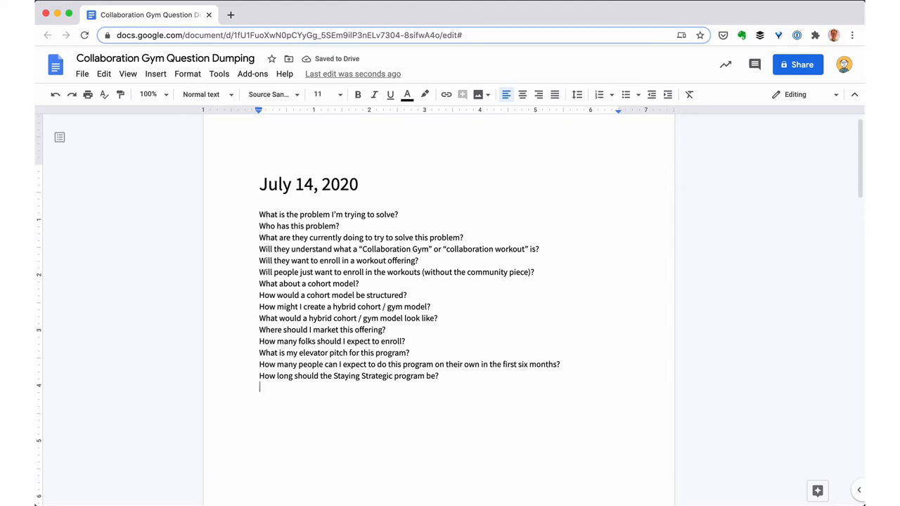
{"action": "type", "text": "What would the sequencing be in a cohort model?"}
{"action": "left_click", "coordinate": [465, 410]}
{"action": "type", "text": "How can I convince folks"}
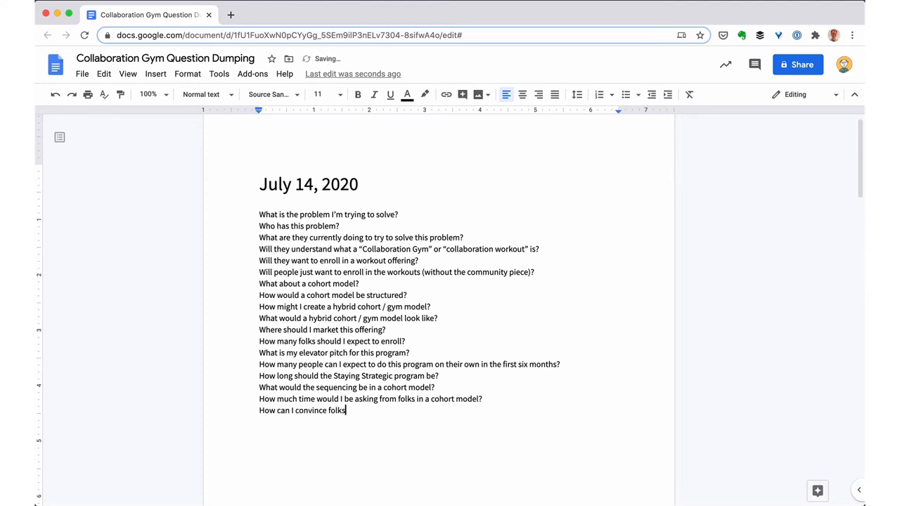
{"action": "type", "text": "to go through a multi-week program for things like strategy or visioning?"}
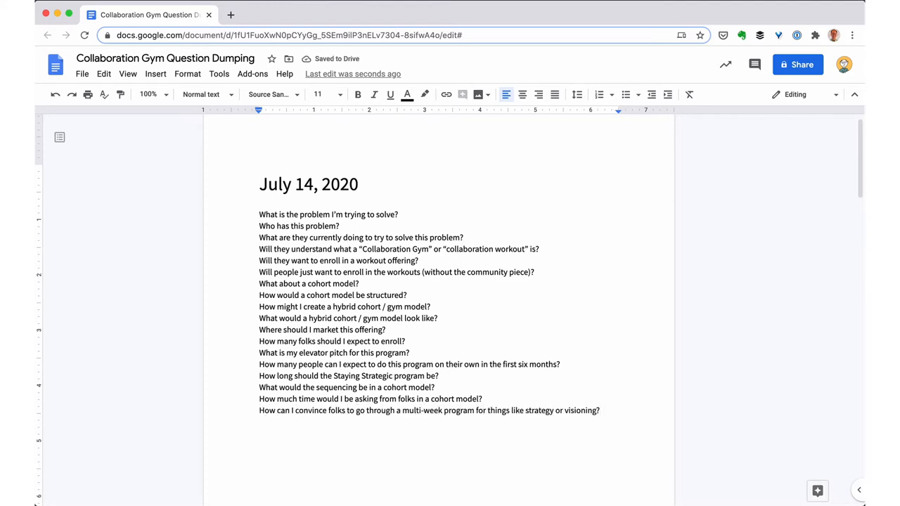
{"action": "type", "text": "How many organizational clients do I want?"}
{"action": "type", "text": "What's the relative "}
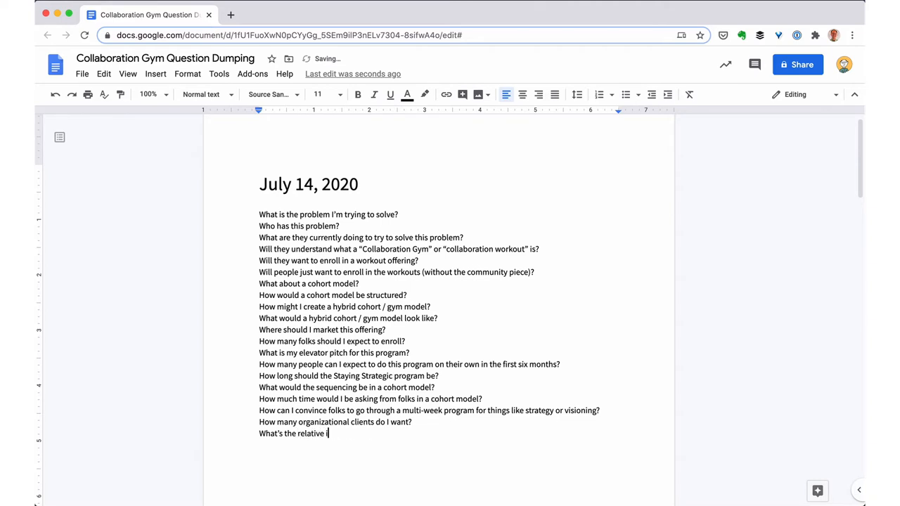
{"action": "type", "text": "impact for organizational workouts vs the gym"}
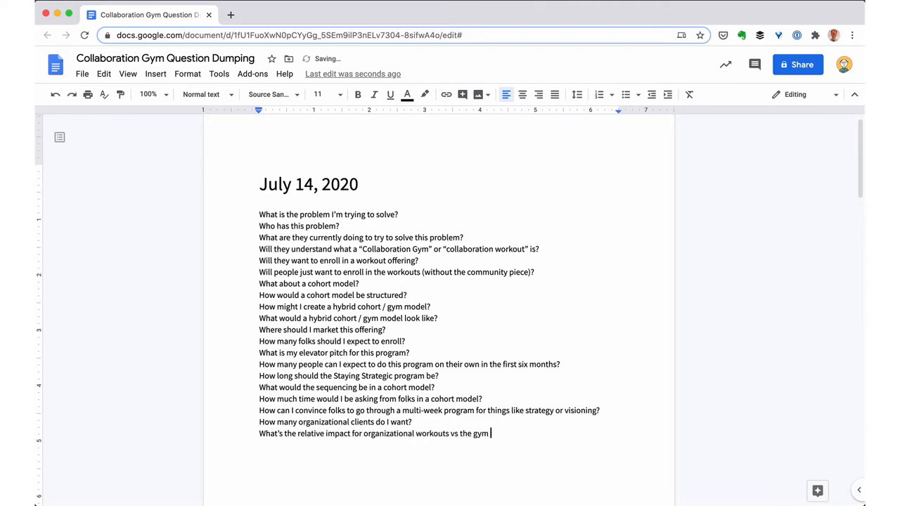
{"action": "type", "text": "offering?"}
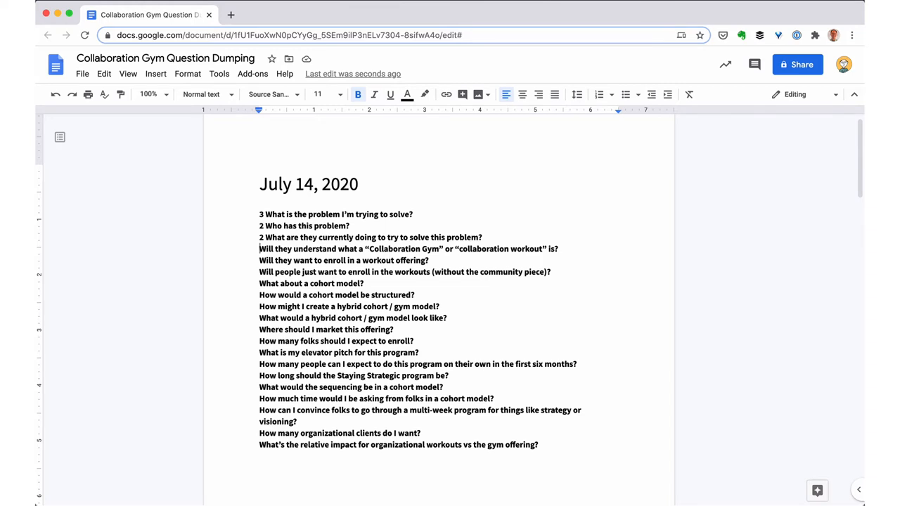
Step: Reword questions to 'What percentage of people', score and sort them, and begin the '3-' weeks answer
{"action": "type", "text": "Ho"}
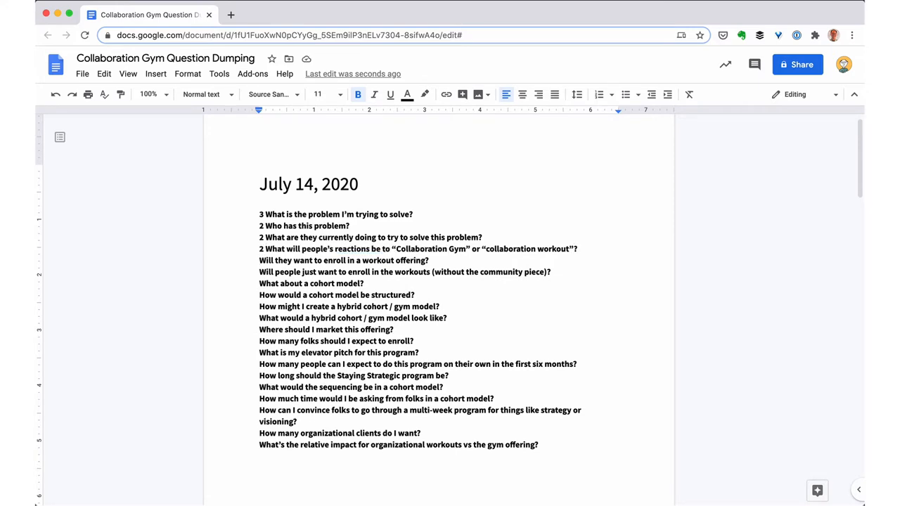
{"action": "type", "text": "What percentage of people w"}
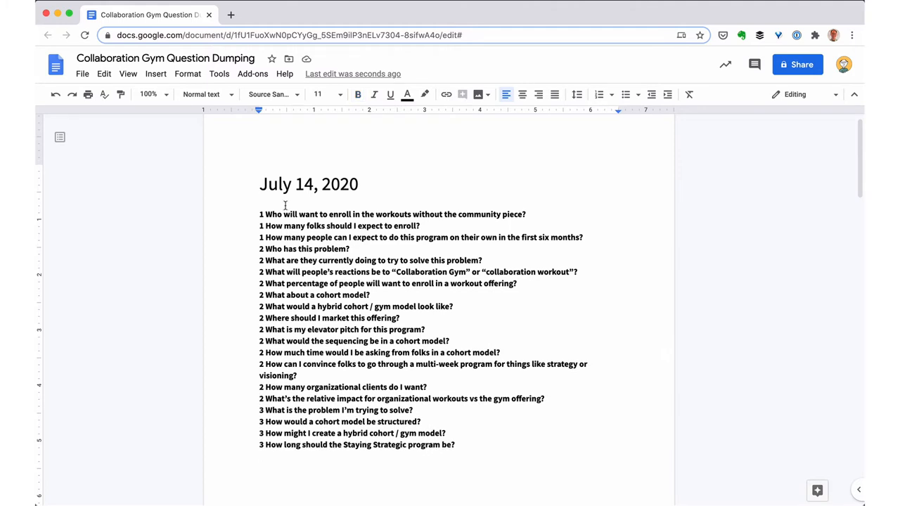
{"action": "type", "text": "3-4 weeks. In"}
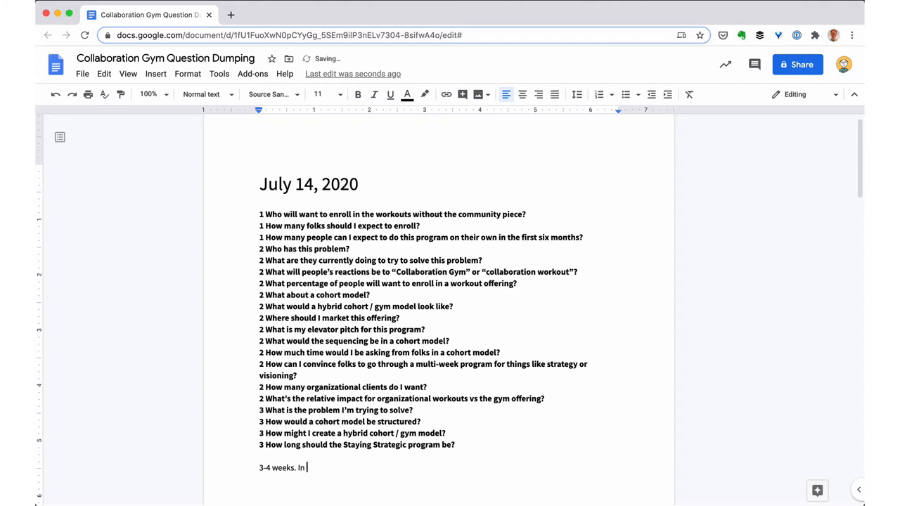
Step: Write the Staying Strategic length answer: three weeks viable in a gym model, but adequate peer feedback may require four weeks
{"action": "type", "text": "a gym model,"}
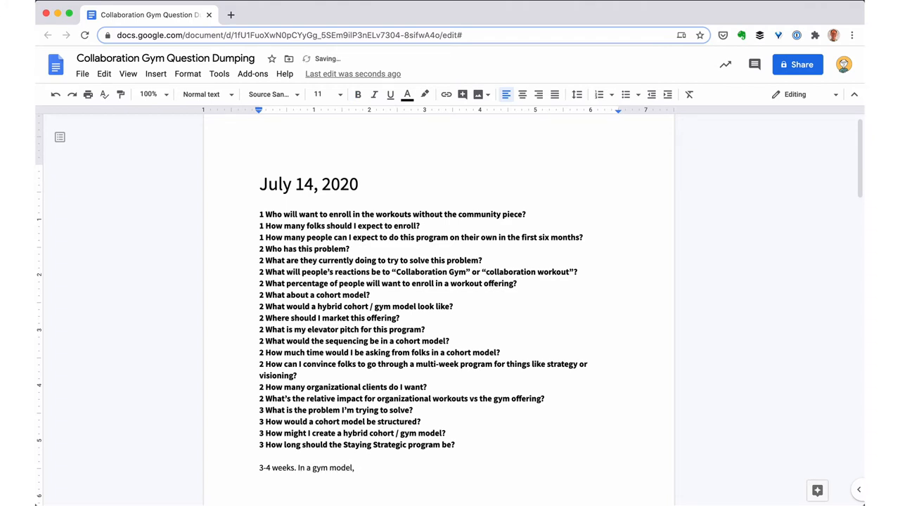
{"action": "type", "text": "where I offer the same workouts every month,"}
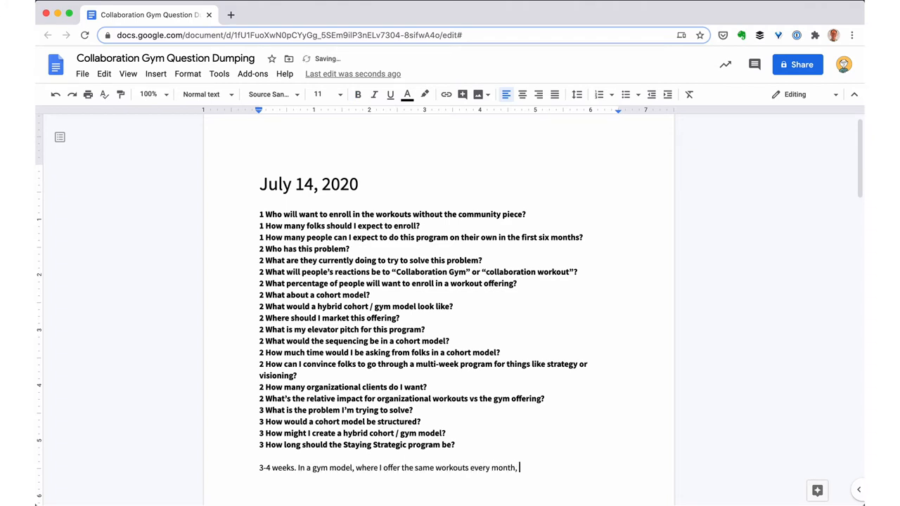
{"action": "type", "text": "three weeks might be viable, because if folks need more time, they can just do it again the following month. H"}
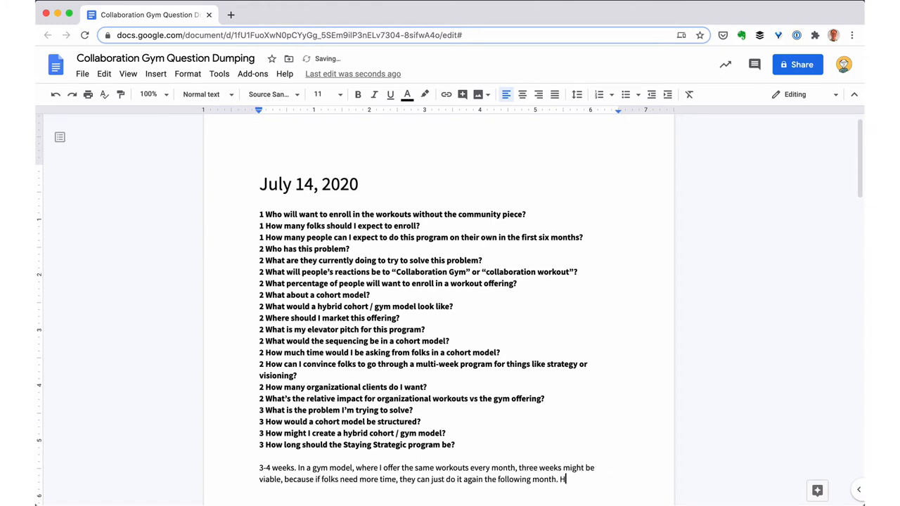
{"action": "type", "text": "owever, what I'm already learning with my current pilots"}
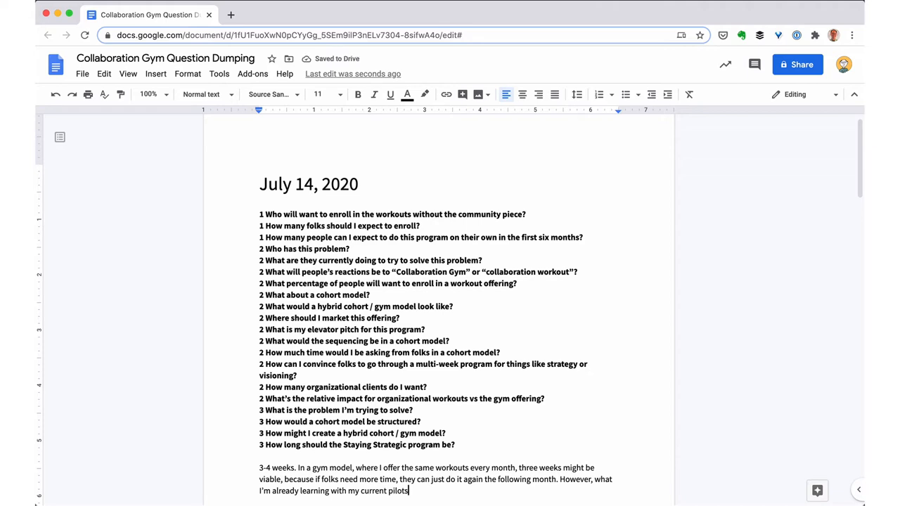
{"action": "type", "text": "is that, if I want folks to have adequate time for peer"}
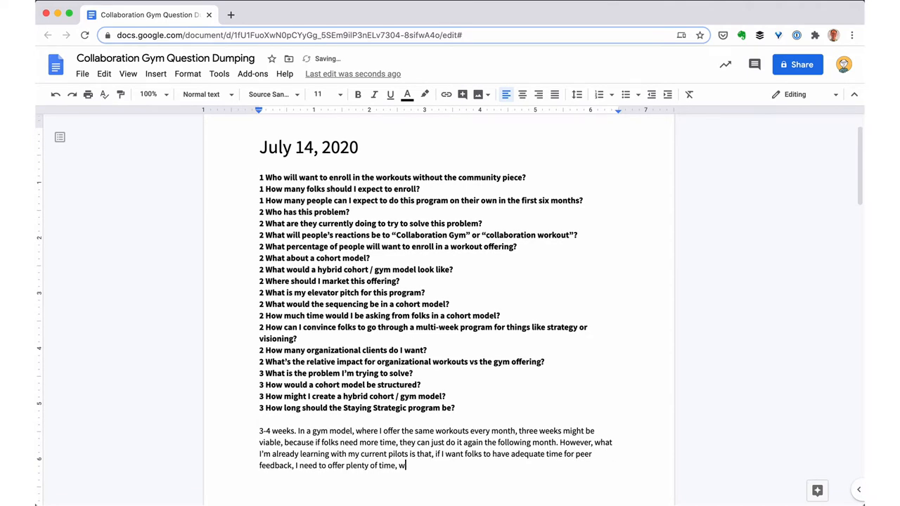
{"action": "type", "text": "hich might require the four weeks."}
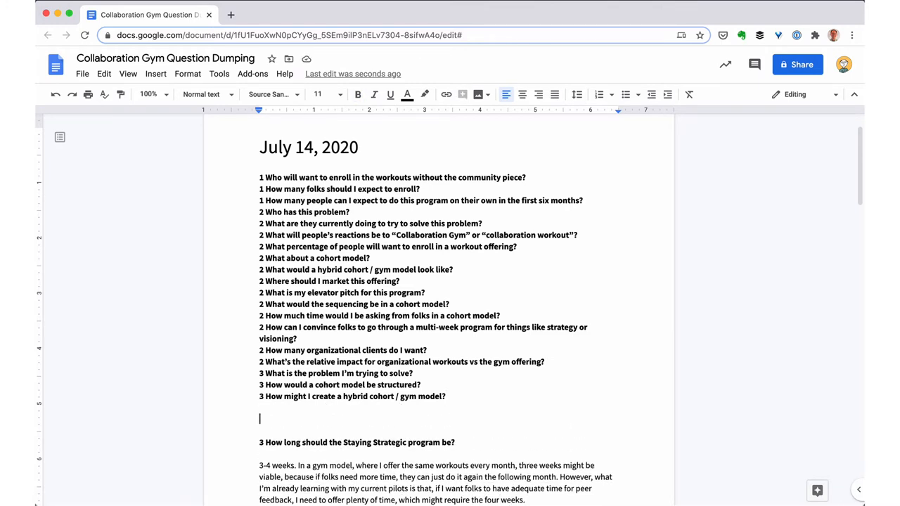
Step: Write the answer: one one-off workout (Good Goal-Setting), Staying Strategic and 5-week Rubber Band Visioning already form a hybrid model
{"action": "type", "text": "I only have one one-off workout right now"}
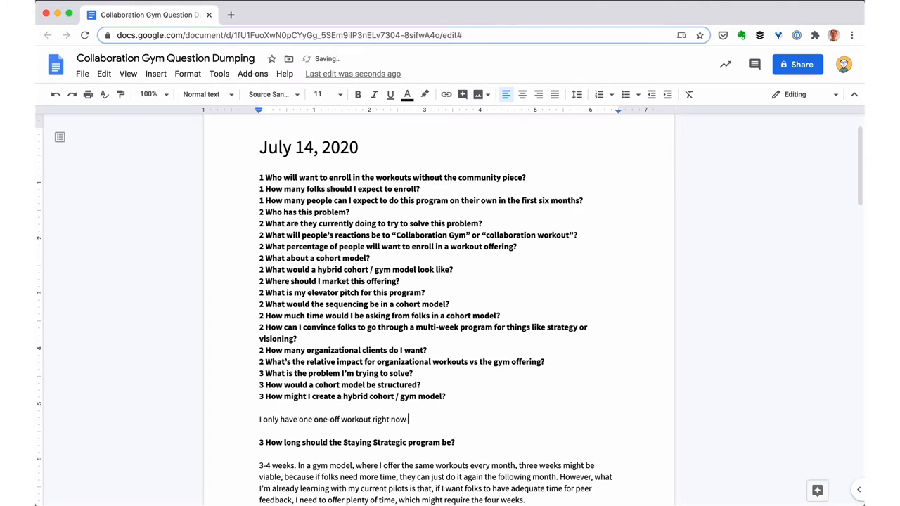
{"action": "type", "text": "(Good Goal-Setting)."}
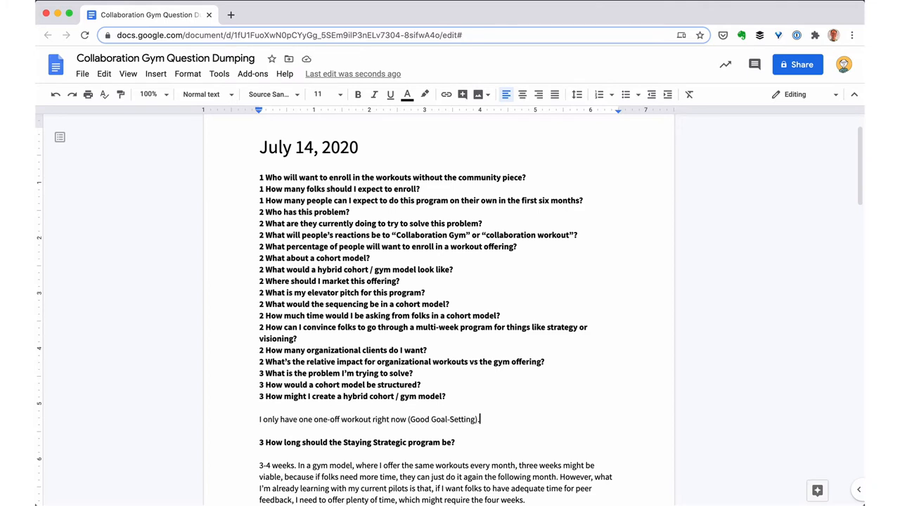
{"action": "type", "text": "Staying Strategic is"}
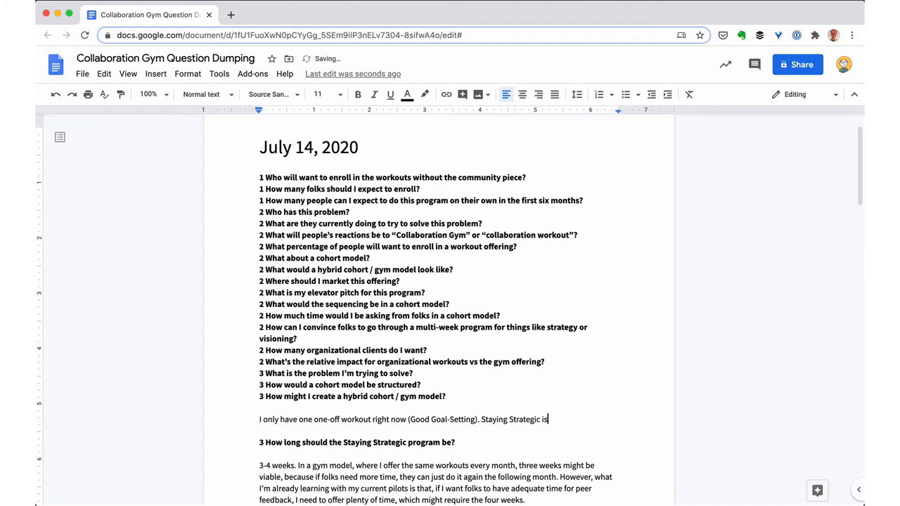
{"action": "type", "text": "essentially a cohort model already. Rubber Band"}
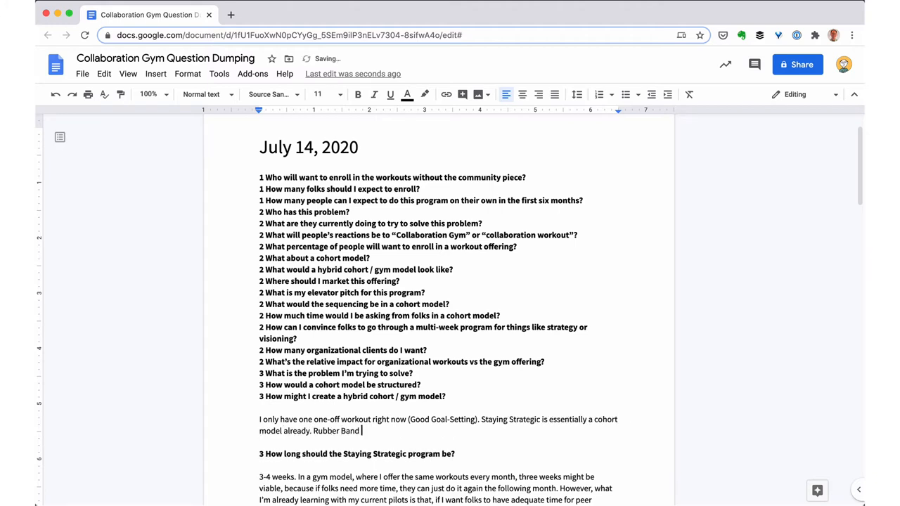
{"action": "type", "text": "Visioning is a 5-week cohort model right now, but I could potentially make it four weeks (one less backcasting)."}
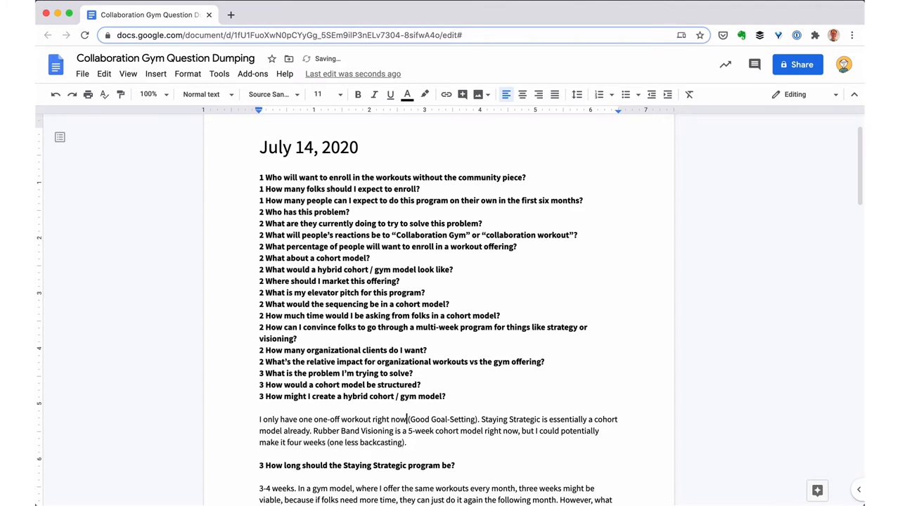
{"action": "type", "text": "I essentially have a hybrid cohort / gym model right now"}
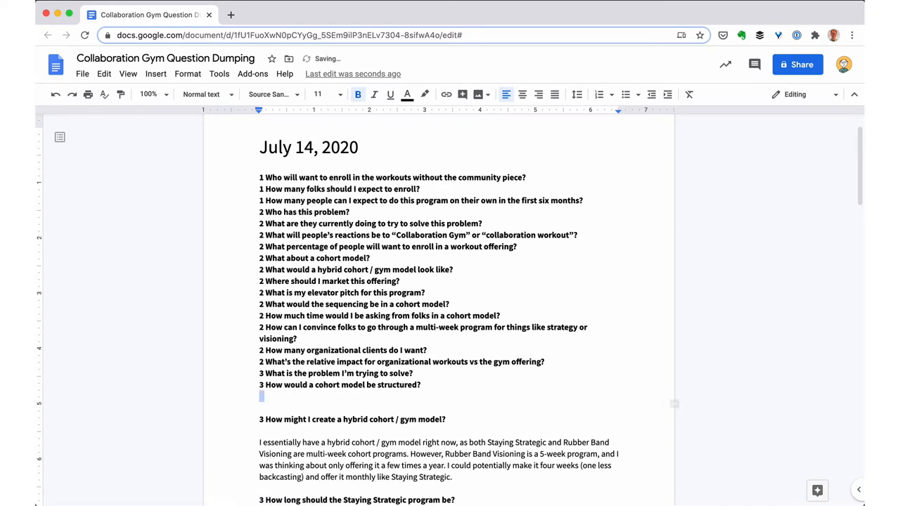
Step: Write the cohort-structure answer: a non-hybrid 15ish-week program based on Collaboration Muscles & Mindsets with groups
{"action": "type", "text": "A non-hybrid model might look"}
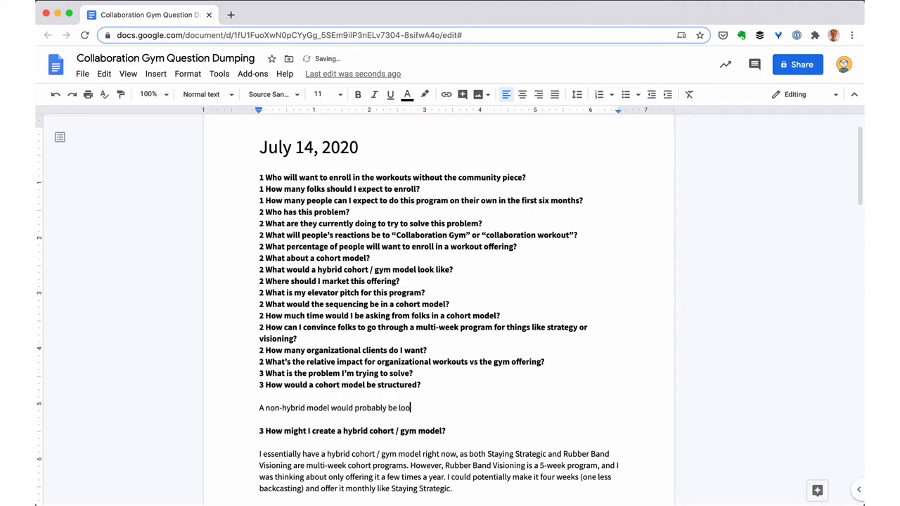
{"action": "type", "text": "sely based on Collaboration Muscles & Mindsets: 1"}
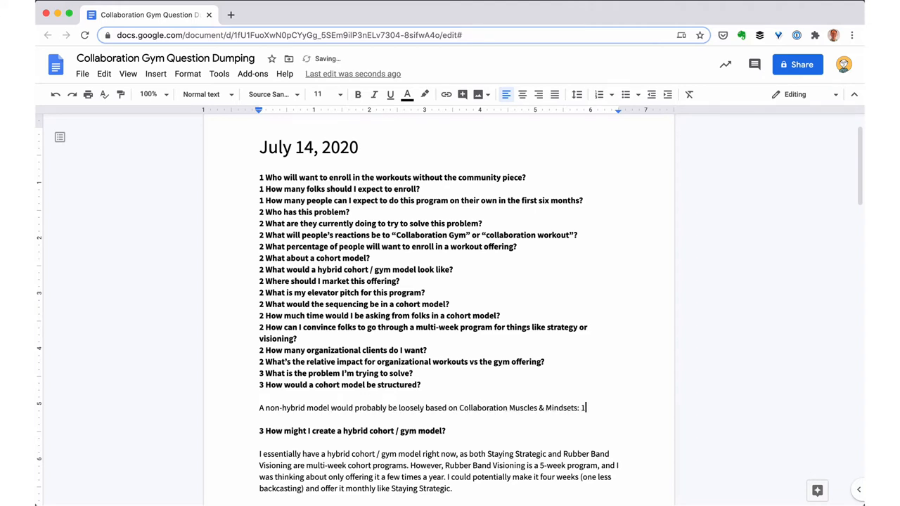
{"action": "type", "text": "5ish week program, folks work in pairs (with possibly one rotation of buddies"}
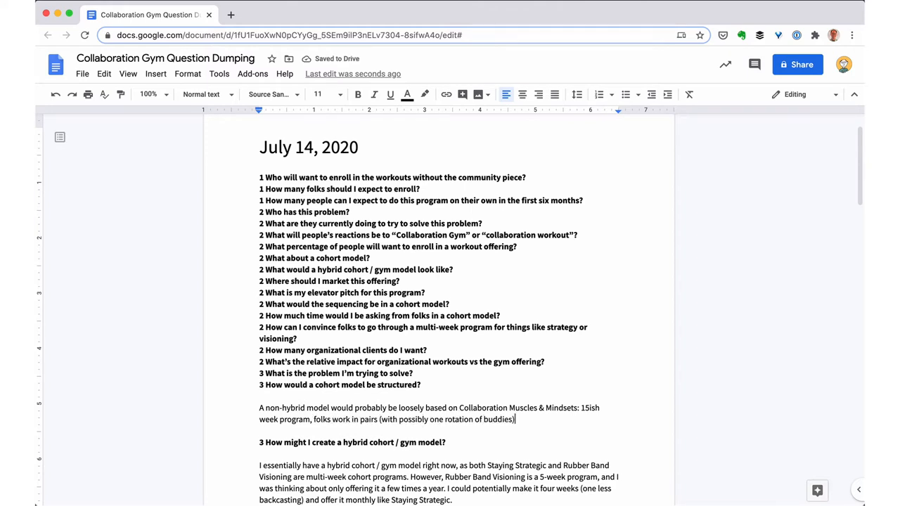
{"action": "type", "text": ", and a couple of group sessions thrown in."}
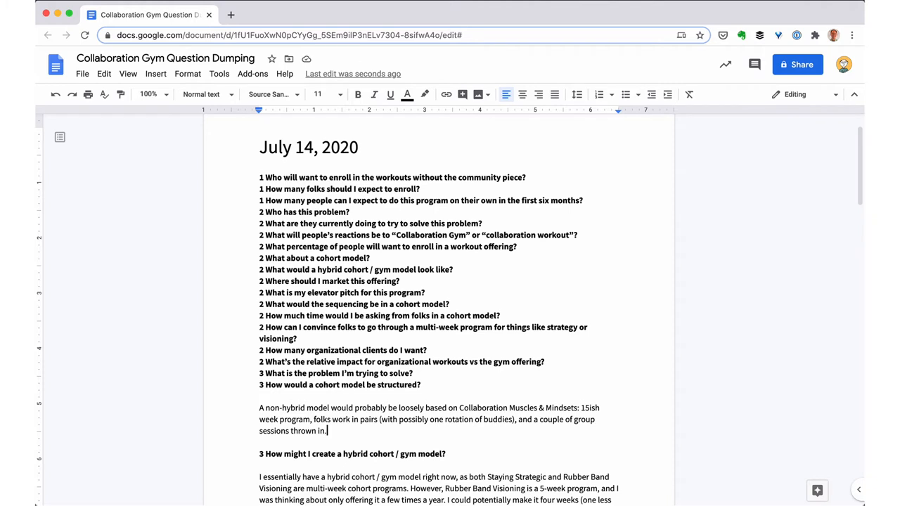
{"action": "type", "text": "It would probably break down to something like this:"}
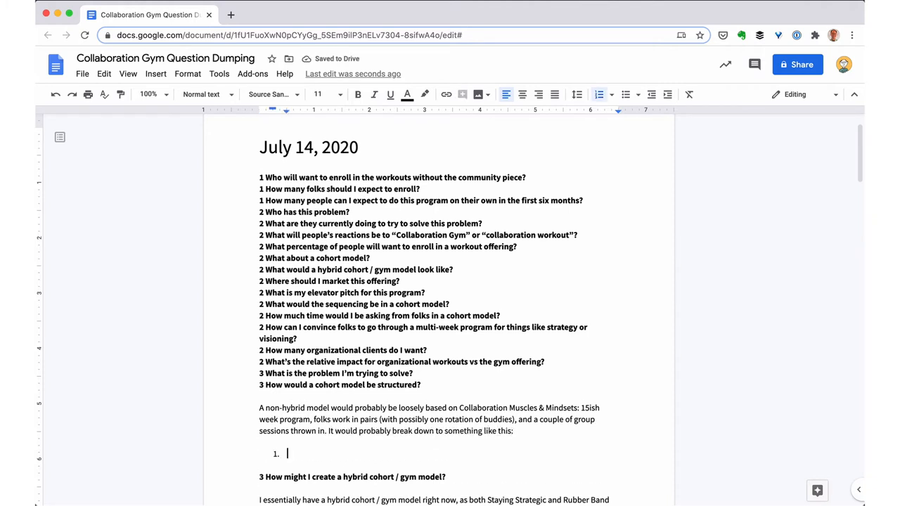
Step: Add the numbered outline: Kickoff, Staying Strategic (4 weeks), Group (art), maybe switching partners, through support / coaching
{"action": "type", "text": "Kickoff"}
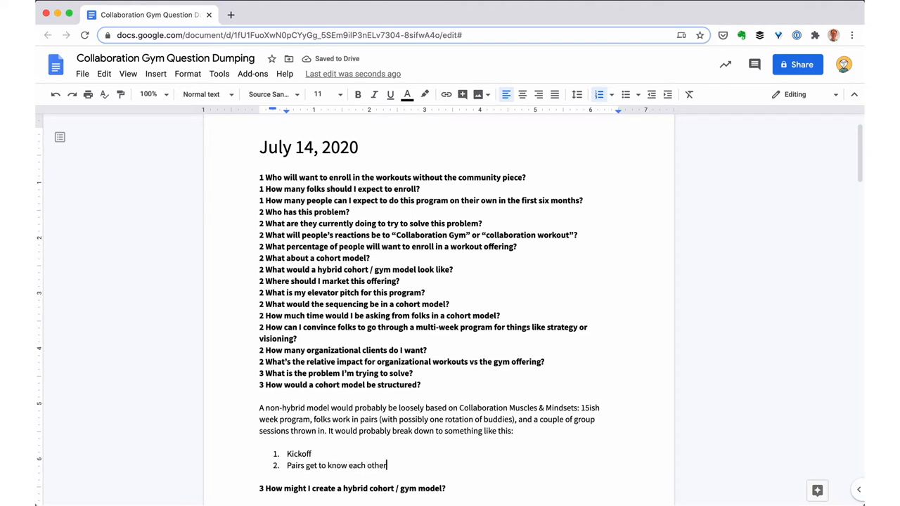
{"action": "key", "text": "enter"}
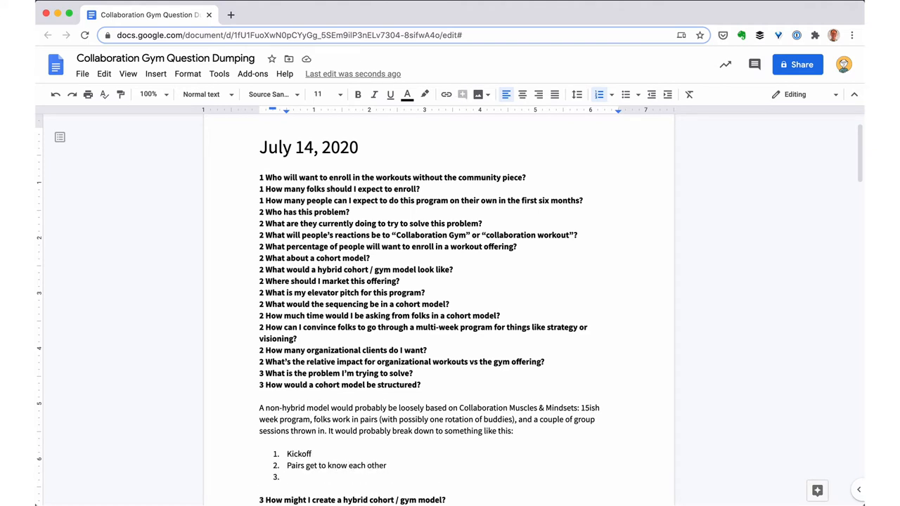
{"action": "type", "text": "Staying Strategic (4 weeks"}
{"action": "type", "text": "Art days"}
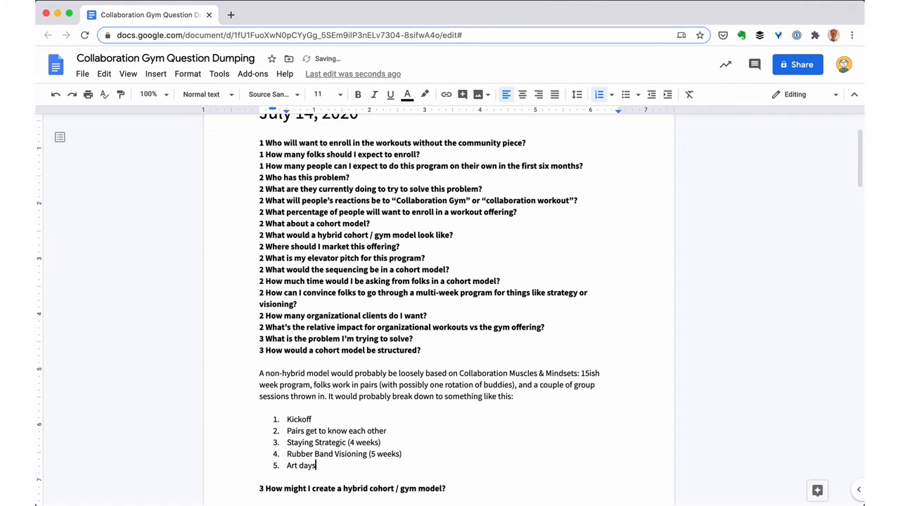
{"action": "type", "text": "Group (art)ifac"}
{"action": "left_click", "coordinate": [345, 453]}
{"action": "type", "text": "; ma"}
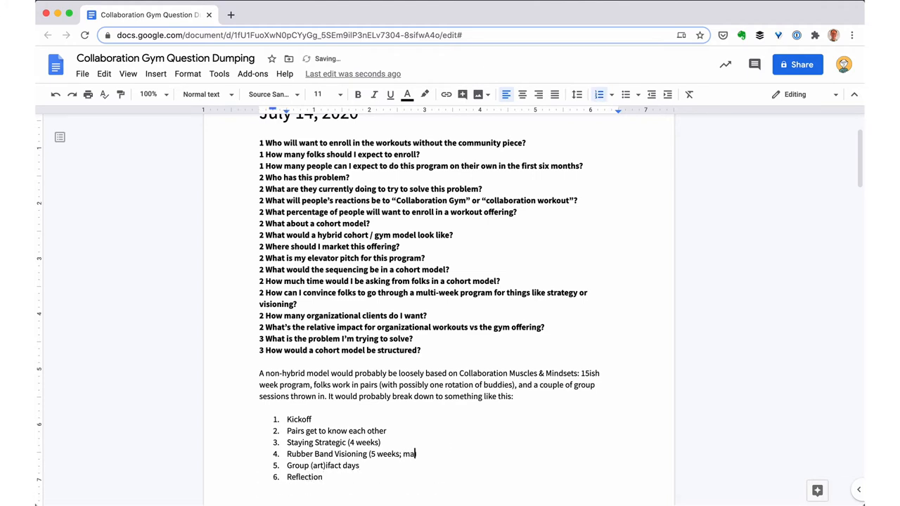
{"action": "type", "text": "ybe switch partners here?"}
{"action": "left_click", "coordinate": [335, 441]}
{"action": "type", "text": ". Or I could remove this entirely and just have it be focused on visioning and peer supp"}
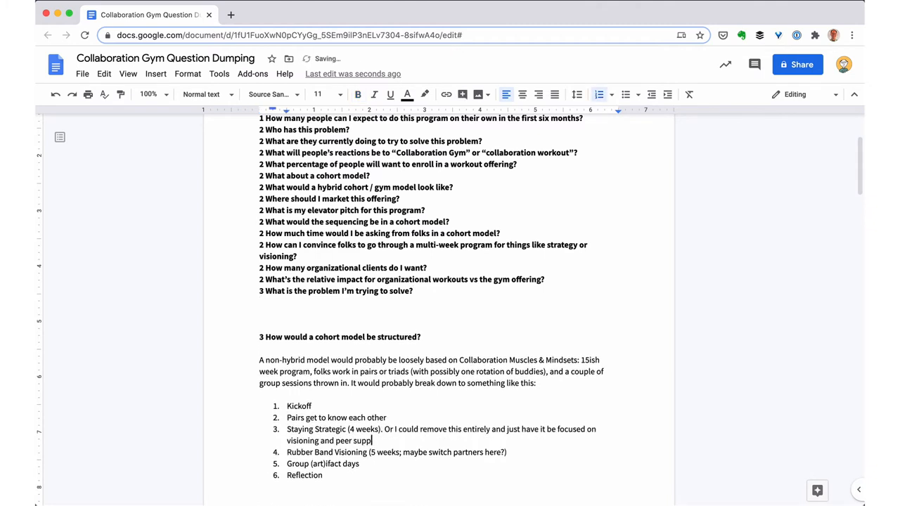
{"action": "type", "text": "ort / coaching."}
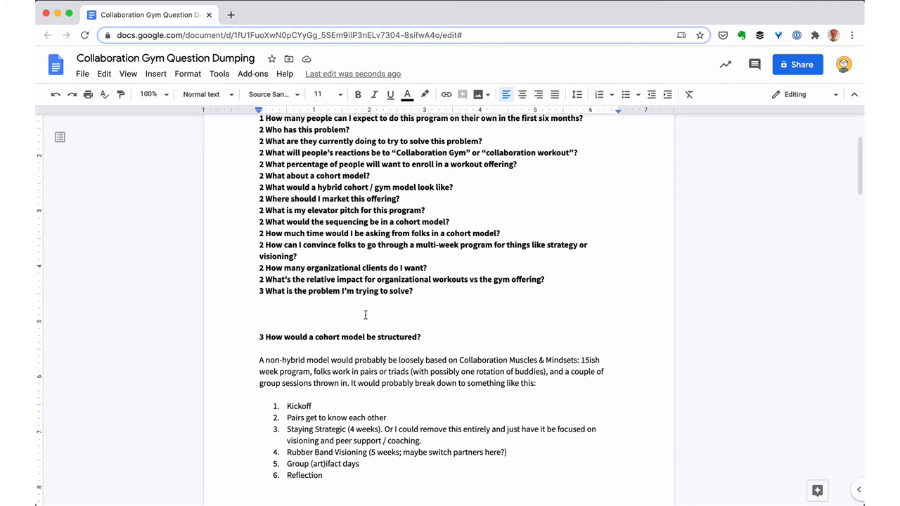
Step: Write the first answer paragraph: folks can't structure teams, design culture, build feedback mechanisms, and have bad or no habits
{"action": "type", "text": "Folks don't know how to"}
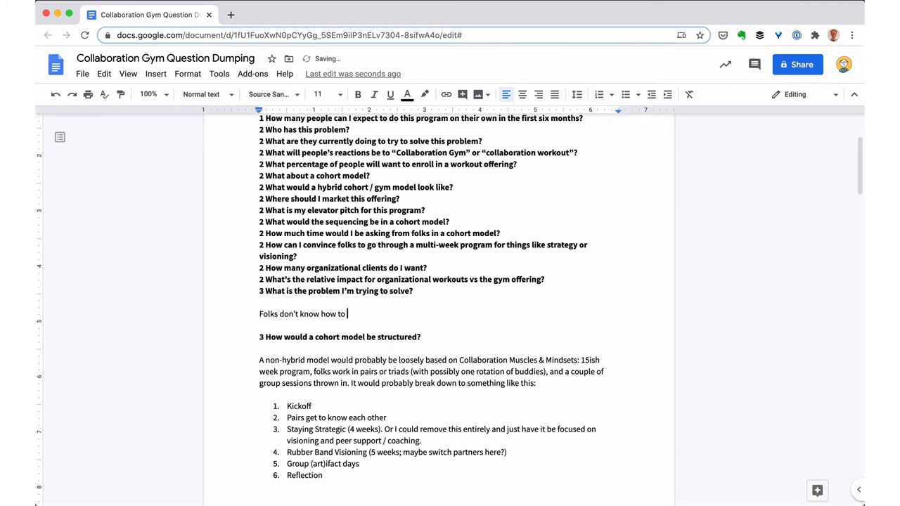
{"action": "type", "text": "structure their teams / orgs effectively."}
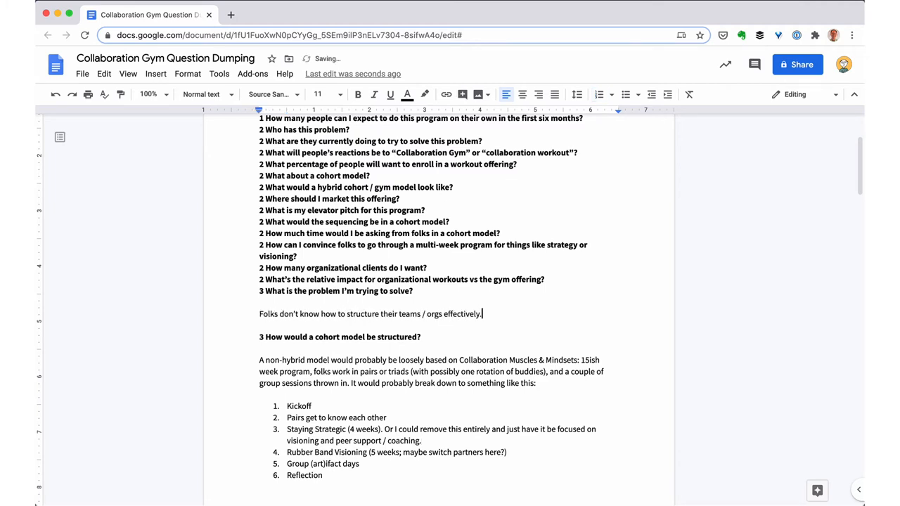
{"action": "type", "text": "Design culture intentionally."}
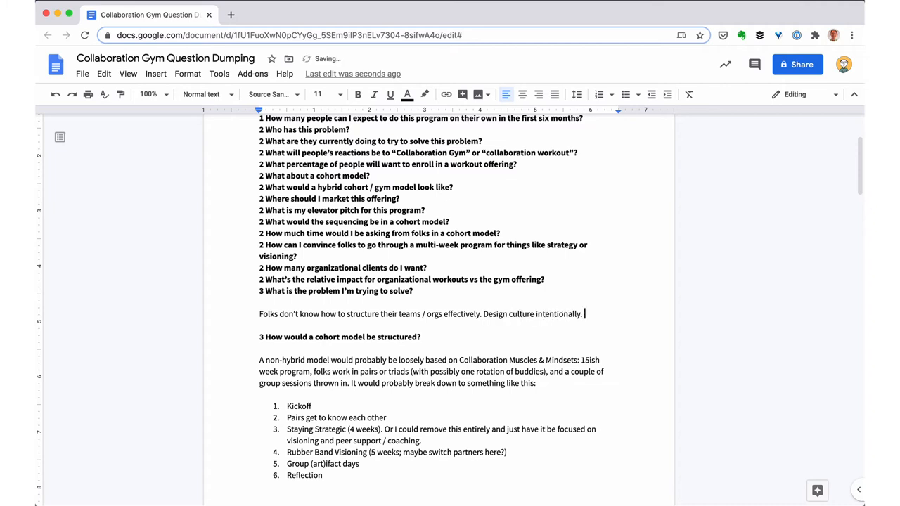
{"action": "type", "text": "Mechanisms for feedback."}
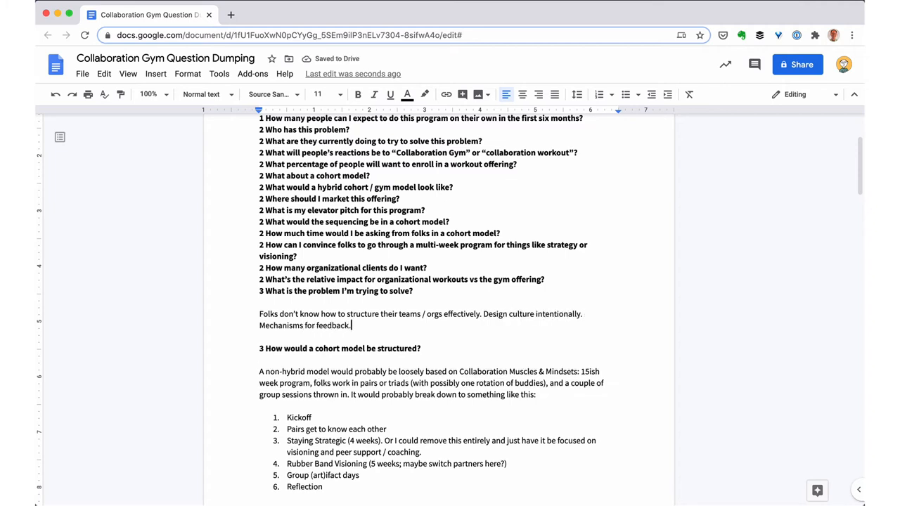
{"action": "type", "text": "Bad or no habits."}
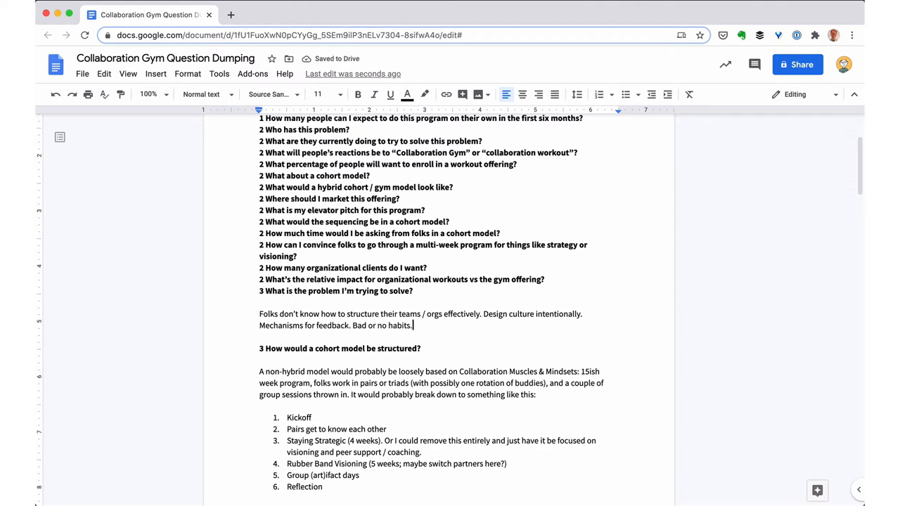
Step: Write the second paragraph: without these in place, harder systems-change problems can't be tackled, like a pickup team chasing a championship
{"action": "type", "text": "These are the foundations of collaboration. Without good habits / structur"}
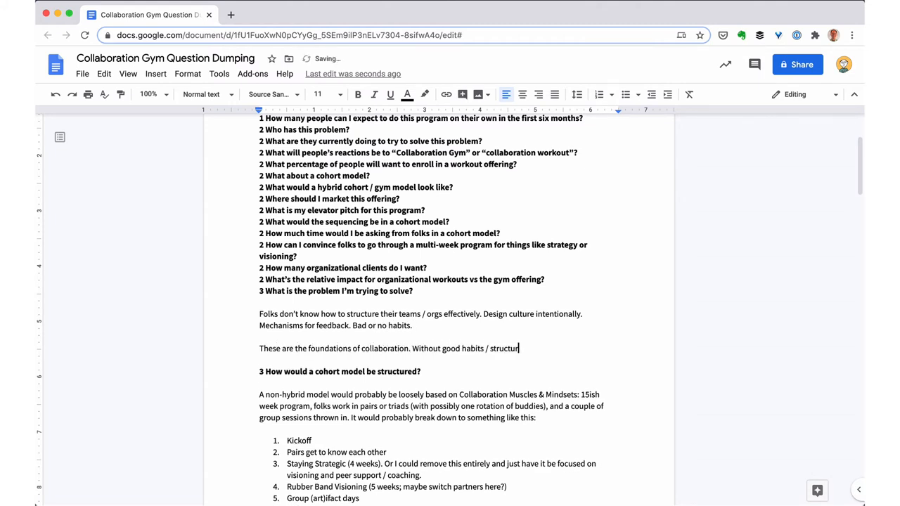
{"action": "type", "text": "es in place, can't solve bigger problems"}
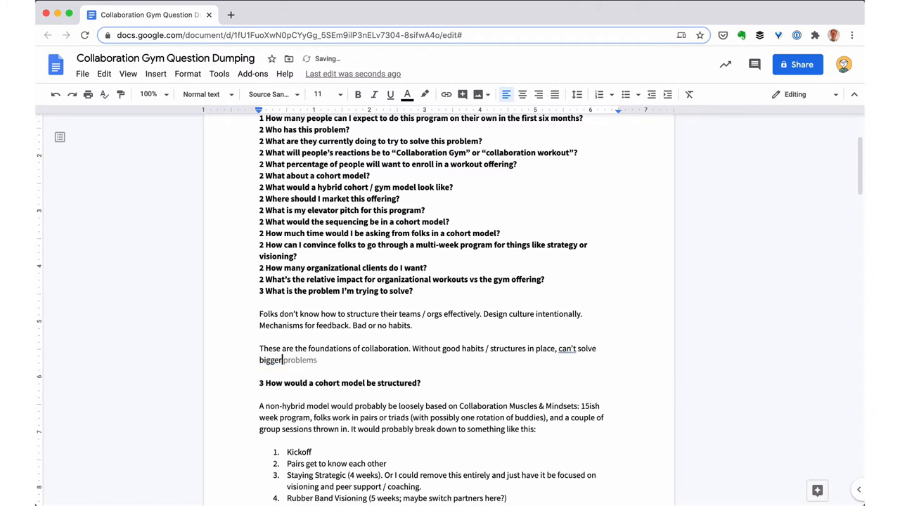
{"action": "type", "text": "harder problems folks are wanting to tackle. This was the essential challenge I often found with my large system"}
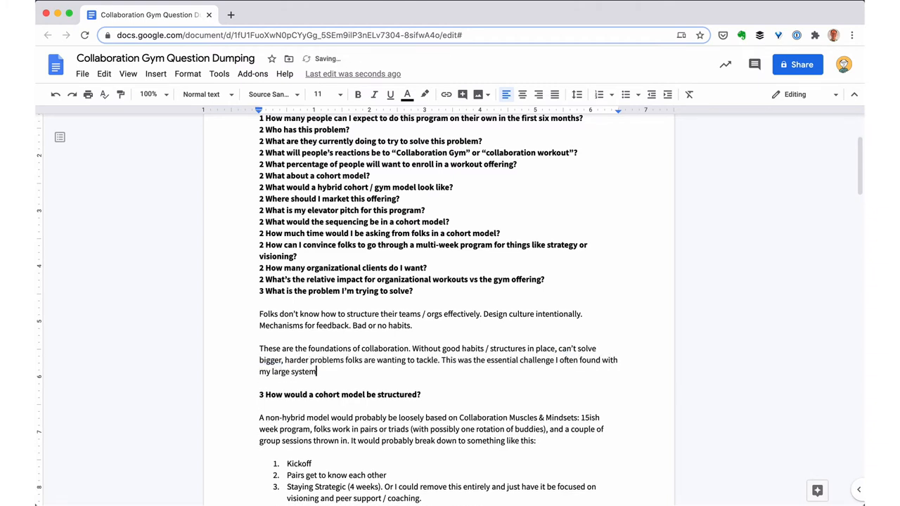
{"action": "type", "text": "s-change projects — we'd be trying to tackle something really hard together without"}
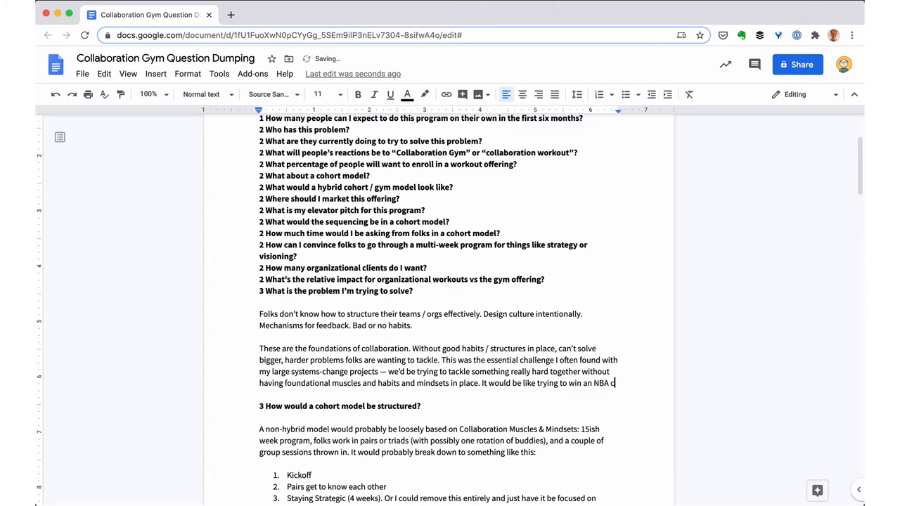
{"action": "type", "text": "championship having met at a pickup game one time."}
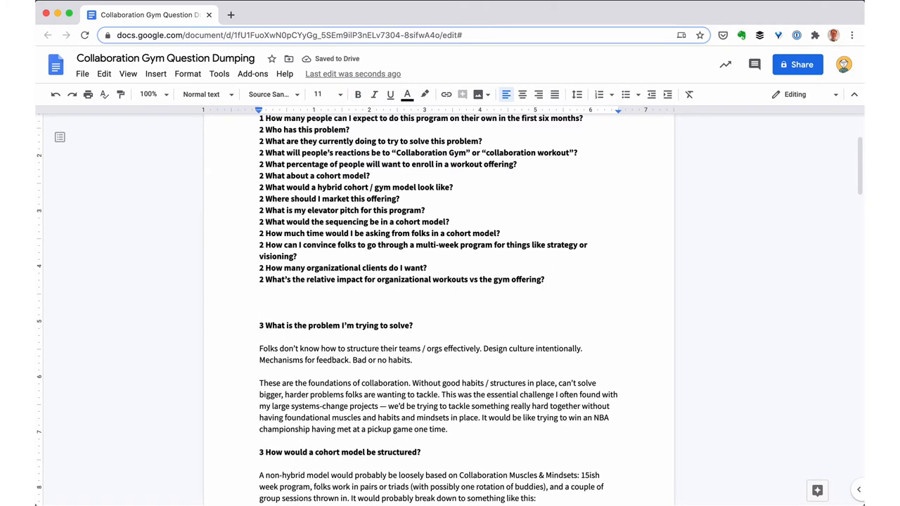
Step: Write that the gym offering is individually-focused, empowering change in one's own groups, but being the lone wolf is hard
{"action": "type", "text": "Gym offering is individually-focused. Opportunity is to strengthen leadership, muscles, etc. so that better"}
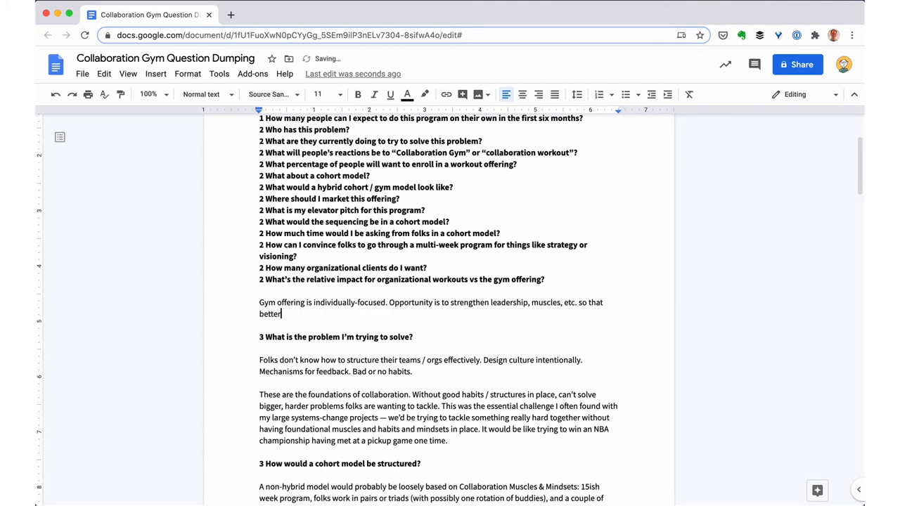
{"action": "type", "text": "positioned to make change with their own groups if empowered."}
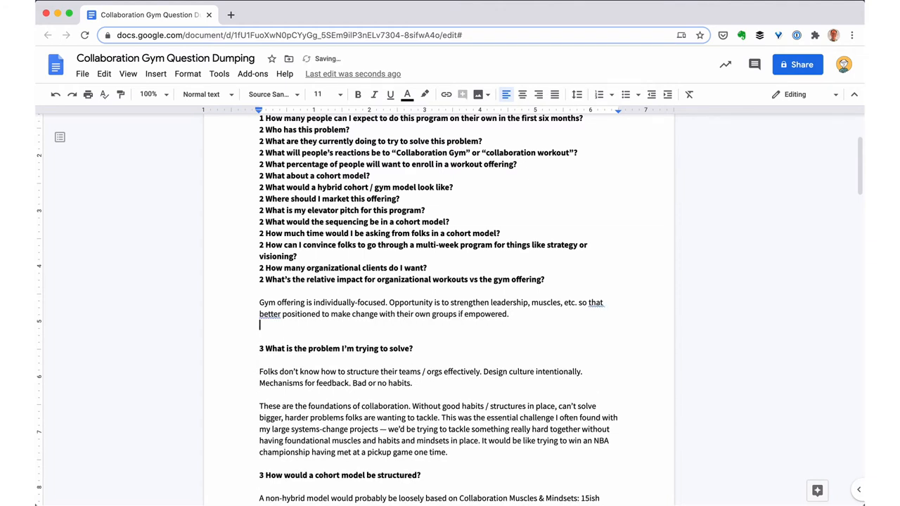
{"action": "type", "text": "However, it's hard to be the lone wolf with this. I think organizations"}
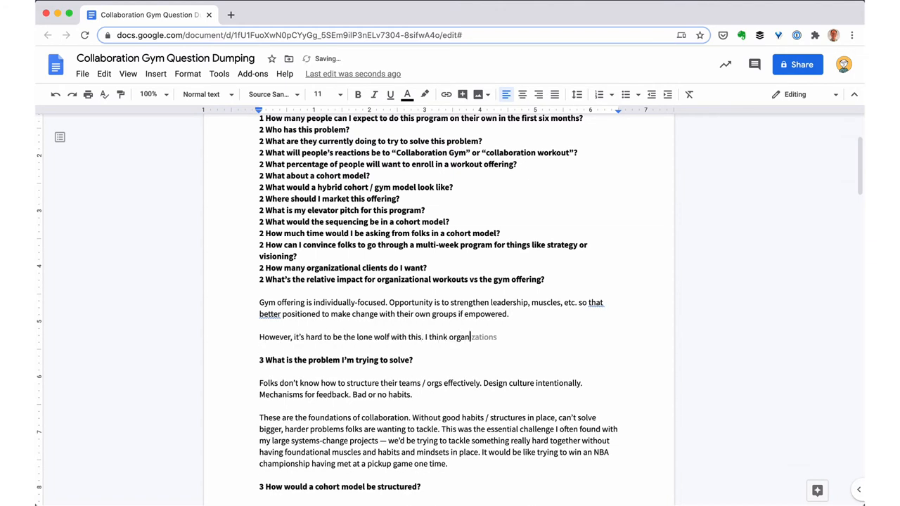